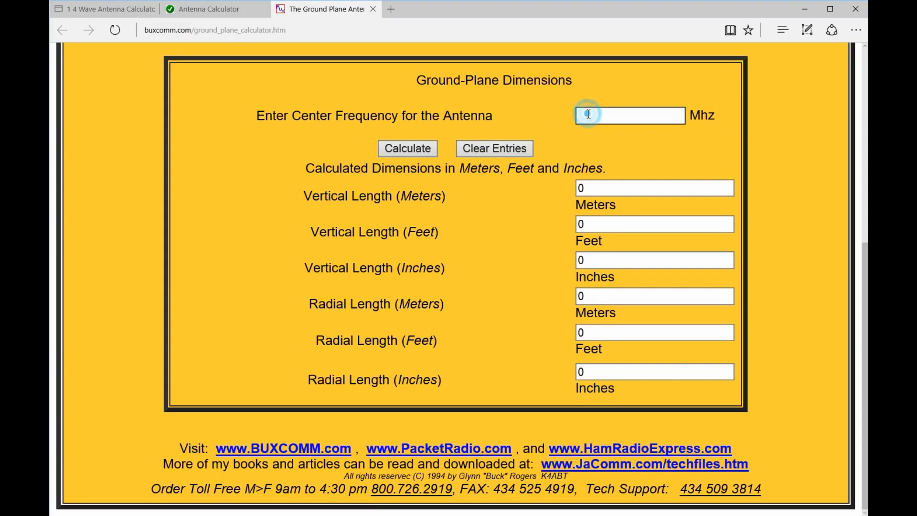
# - Calculate a 136 MHz ground plane: vertical and radials 0.524 m (20.647 in)
pyautogui.write('136')
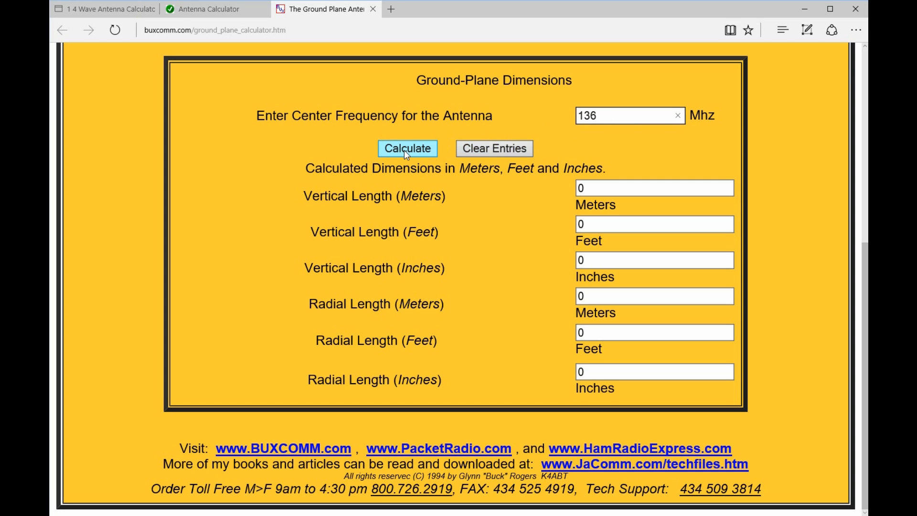
pyautogui.click(407, 148)
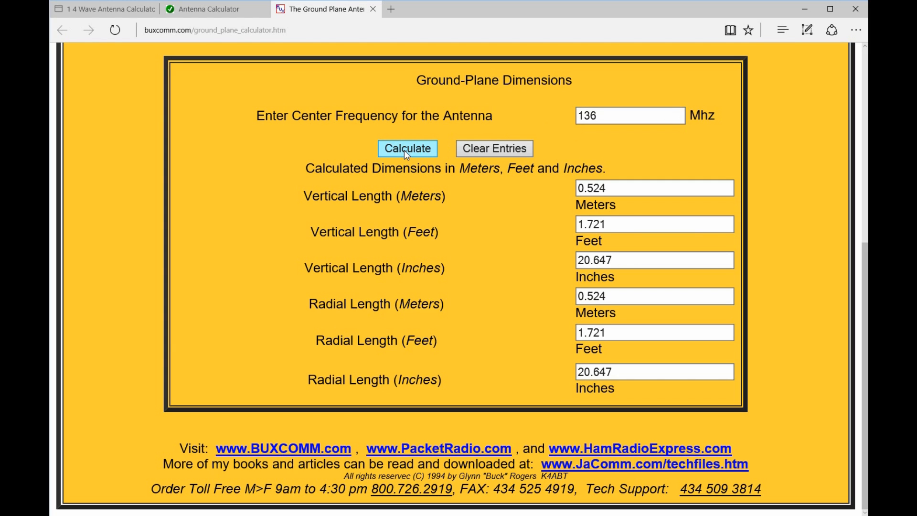
pyautogui.moveTo(537, 336)
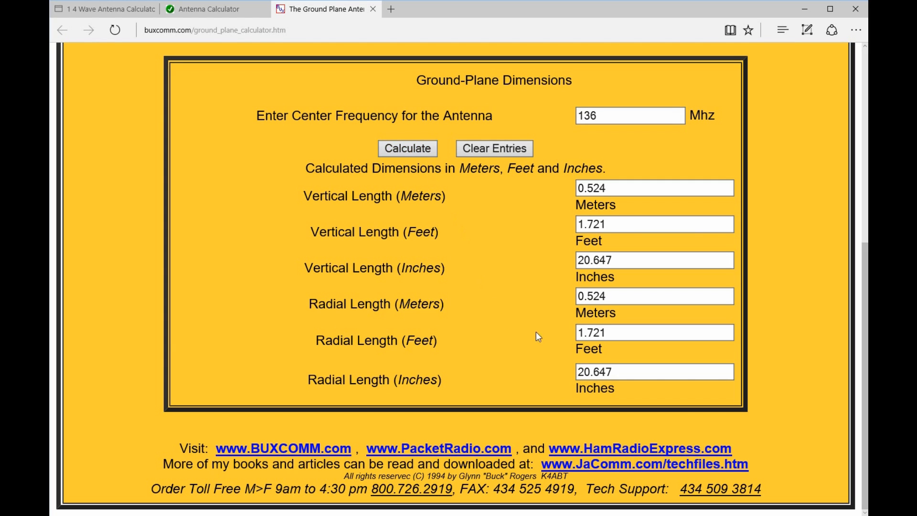